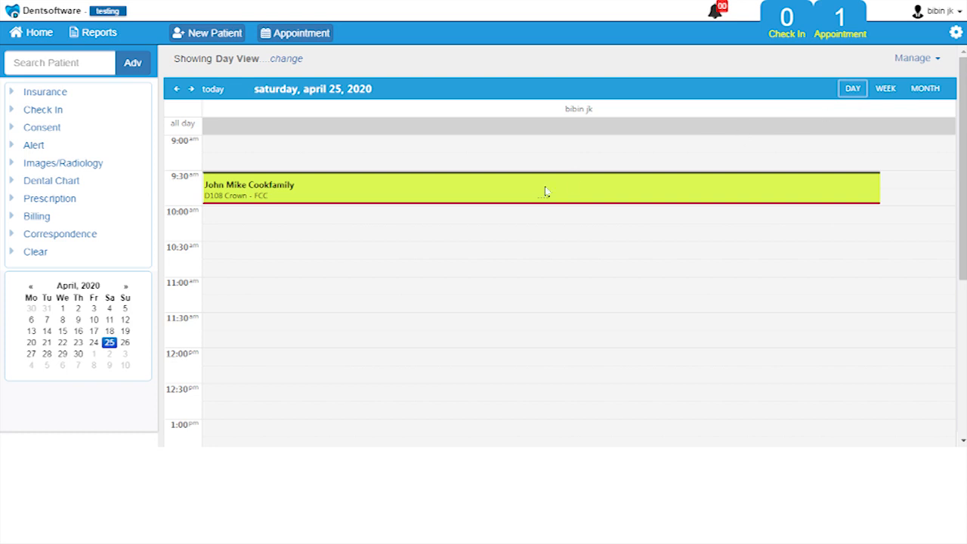
pyautogui.click(546, 190)
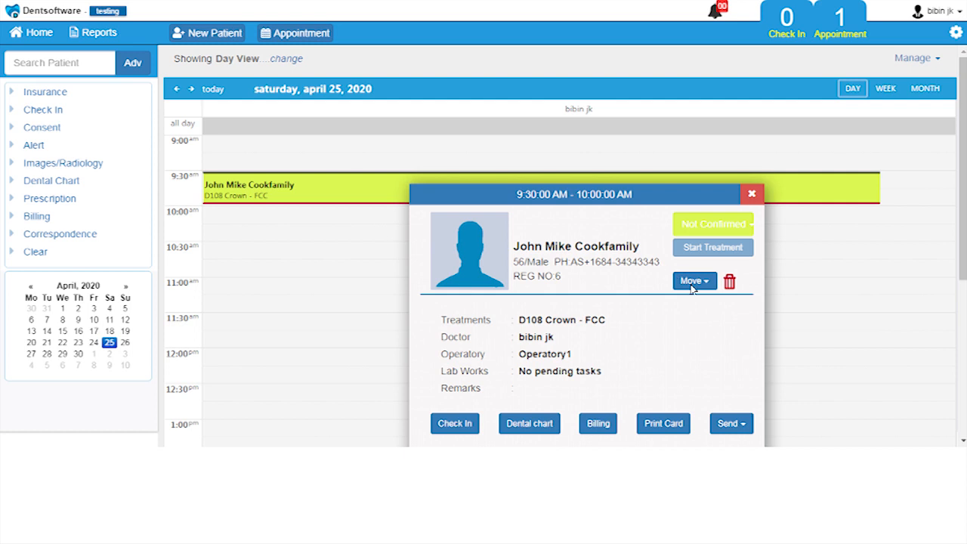
pyautogui.click(694, 279)
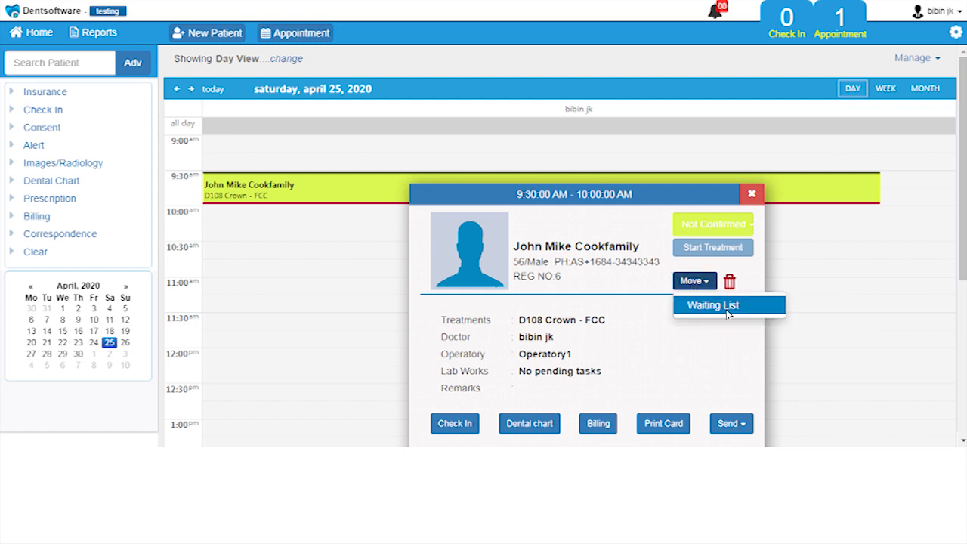
pyautogui.click(712, 306)
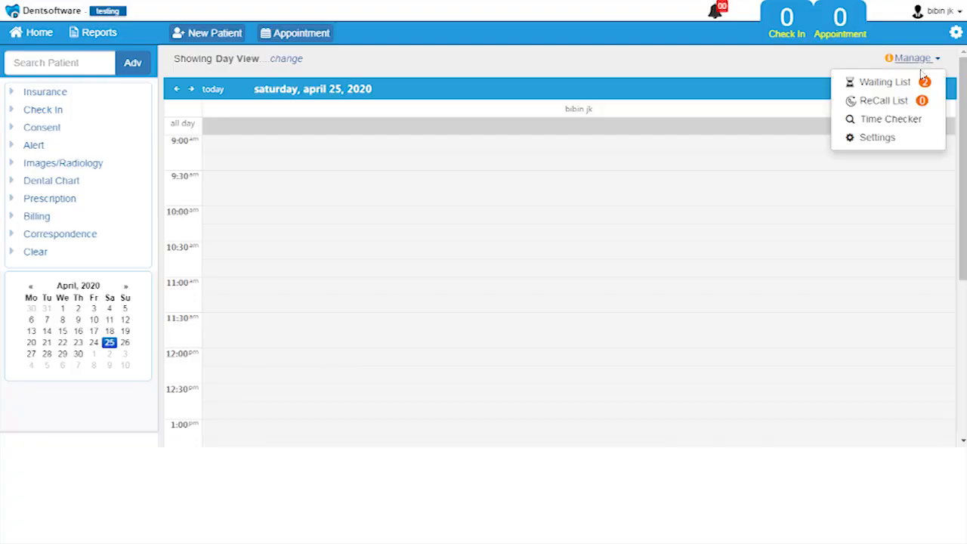
pyautogui.click(880, 82)
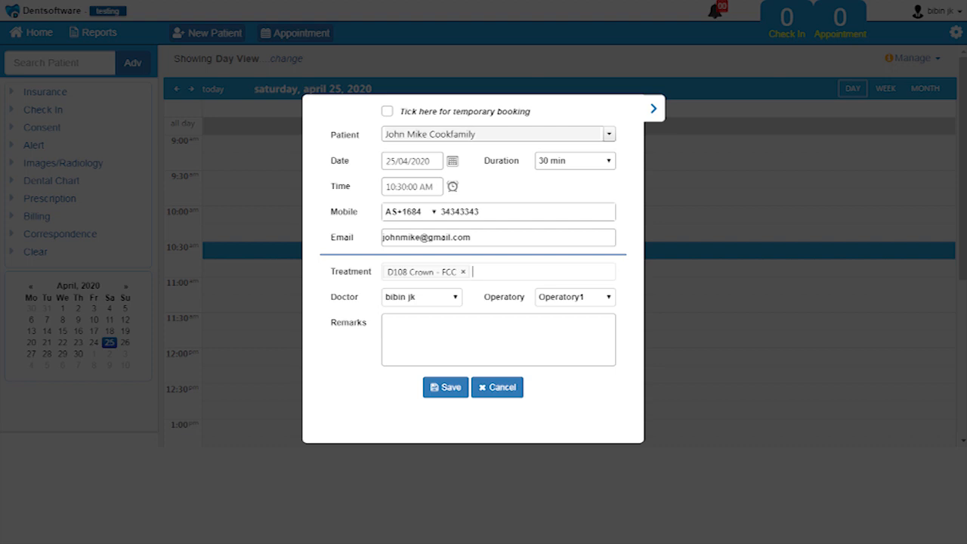
pyautogui.click(444, 387)
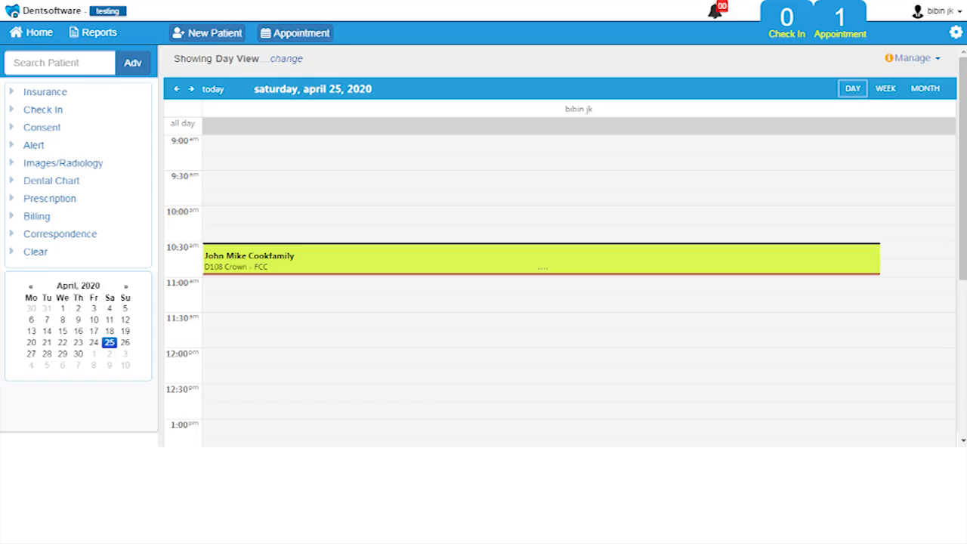